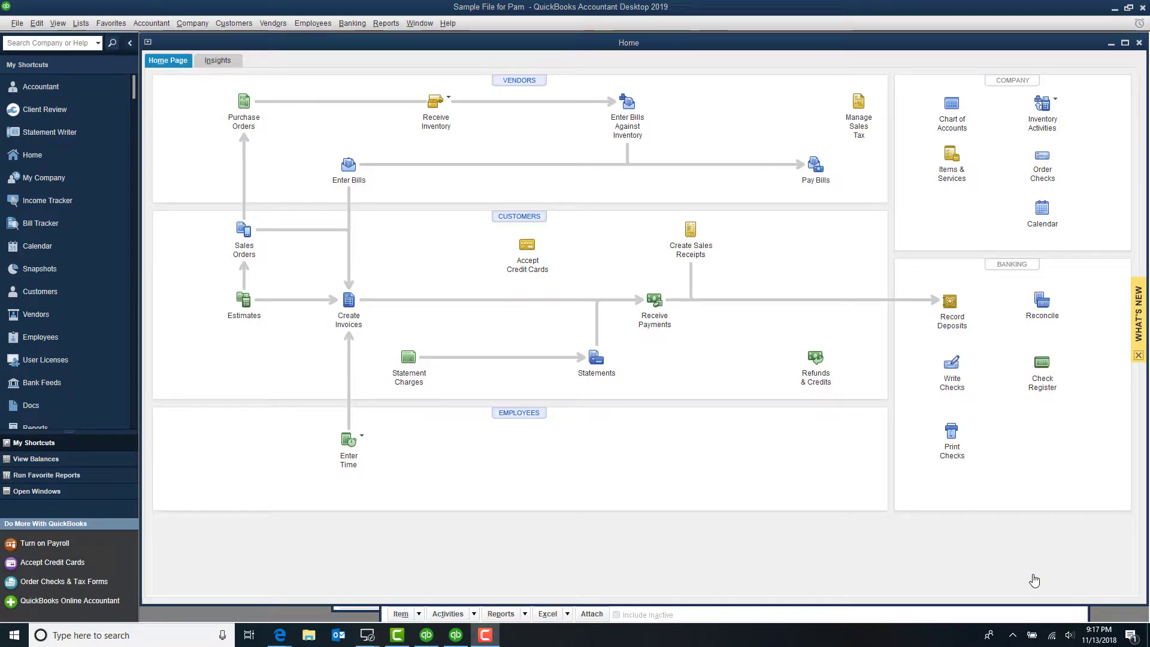
pyautogui.moveTo(1013, 578)
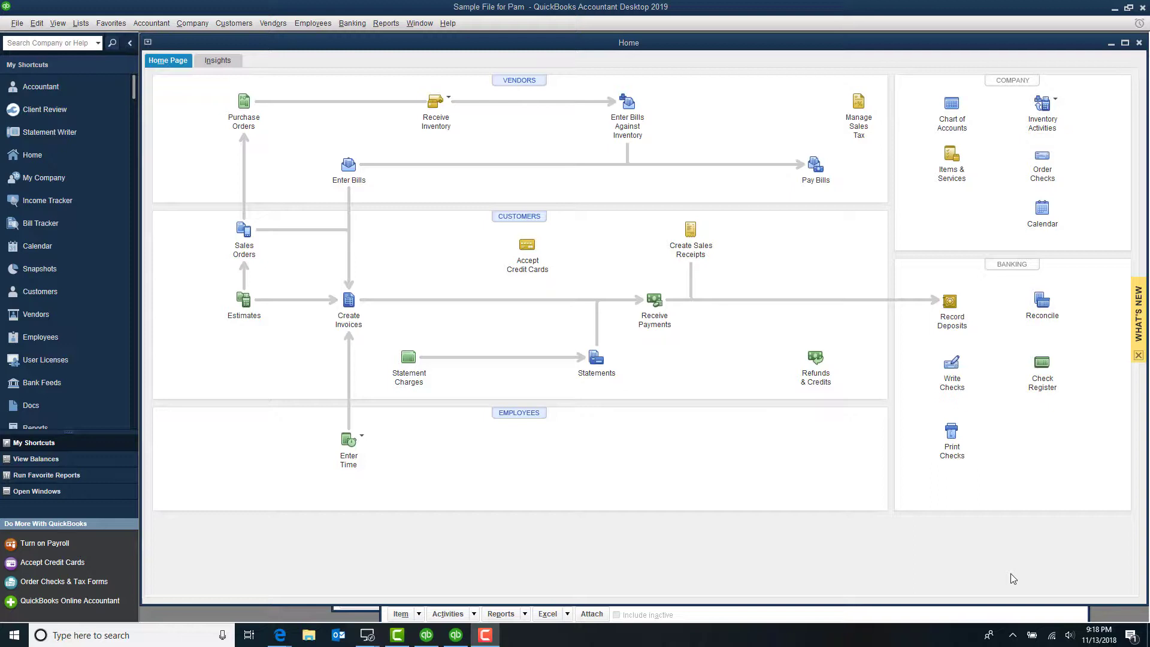
pyautogui.moveTo(1005, 578)
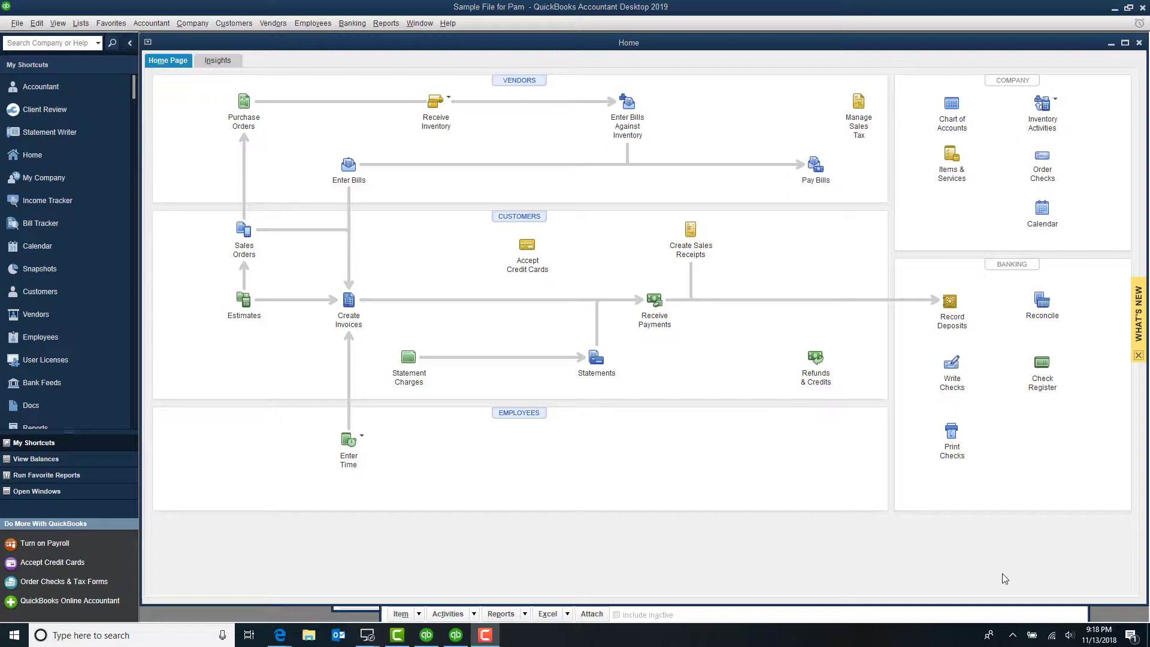
pyautogui.moveTo(437, 6)
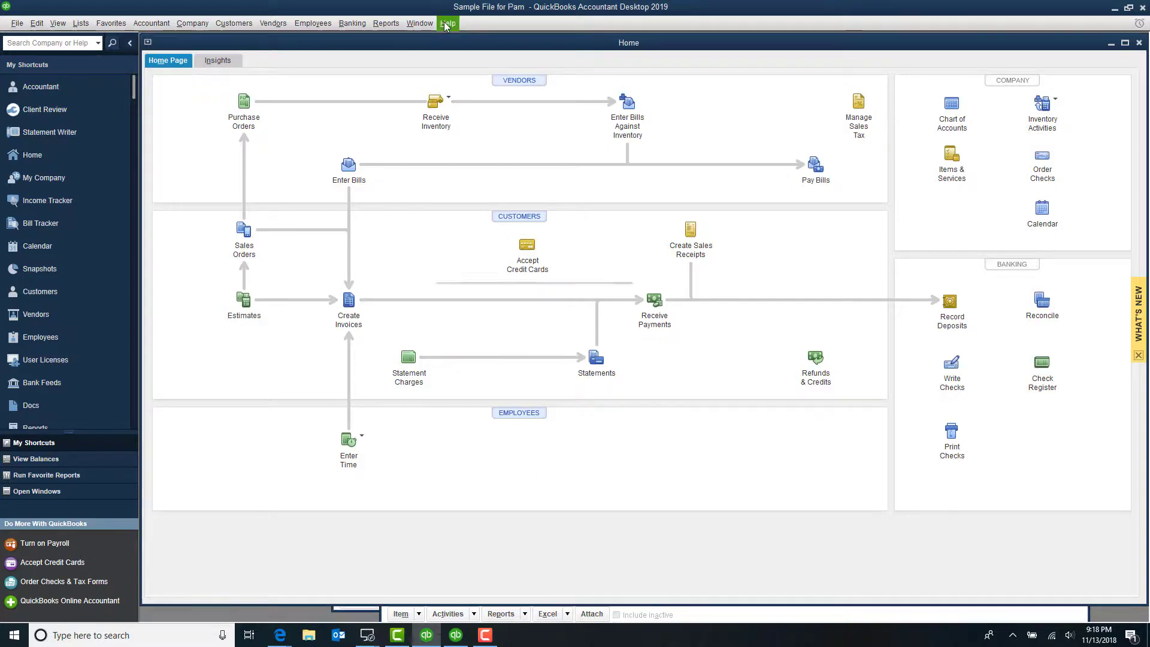
# Open Help > Update QuickBooks Desktop to see the Overview with automatic updates on.
pyautogui.click(448, 23)
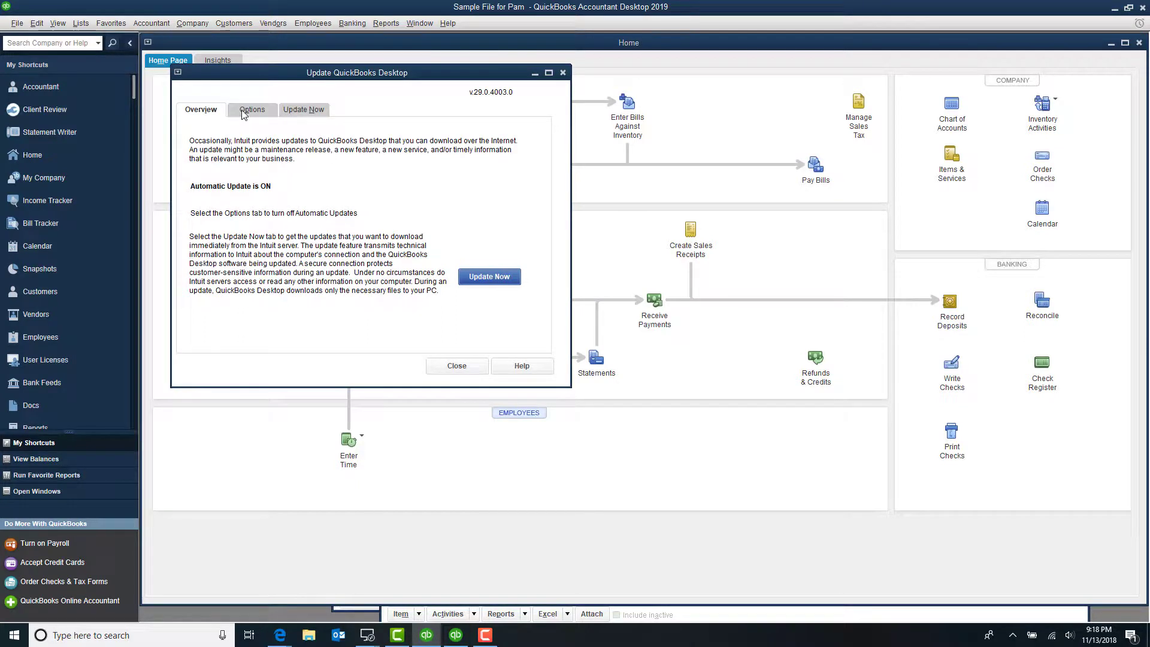
# On the Options tab, keep Automatic Update set to Yes and mark all update types.
pyautogui.click(251, 109)
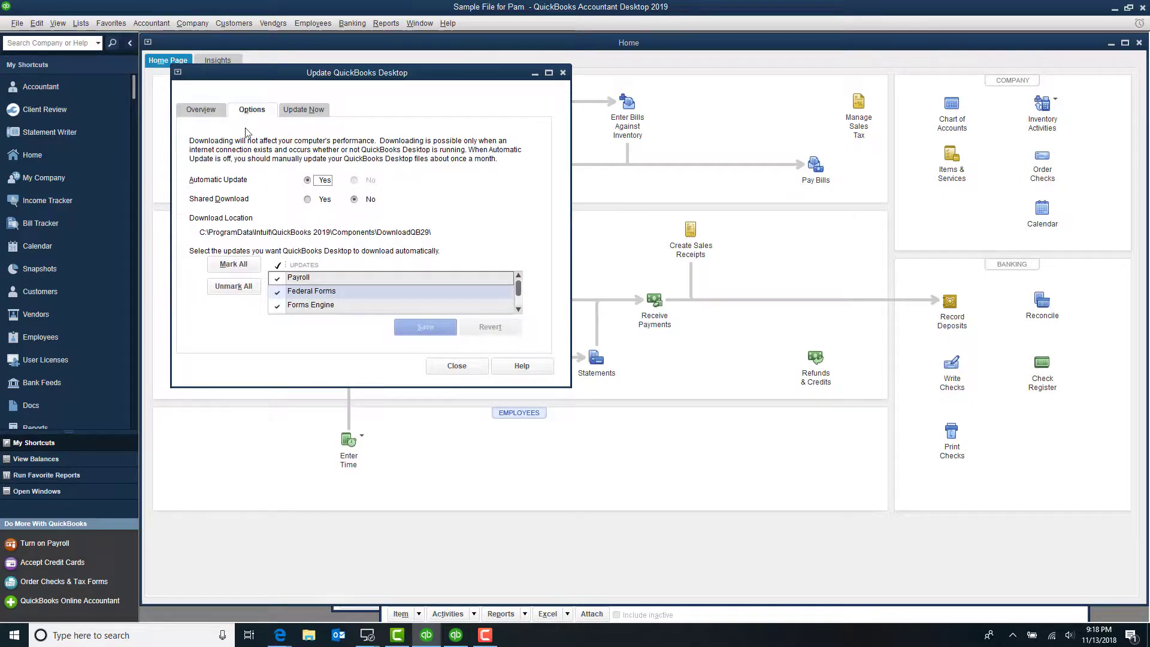
pyautogui.moveTo(333, 190)
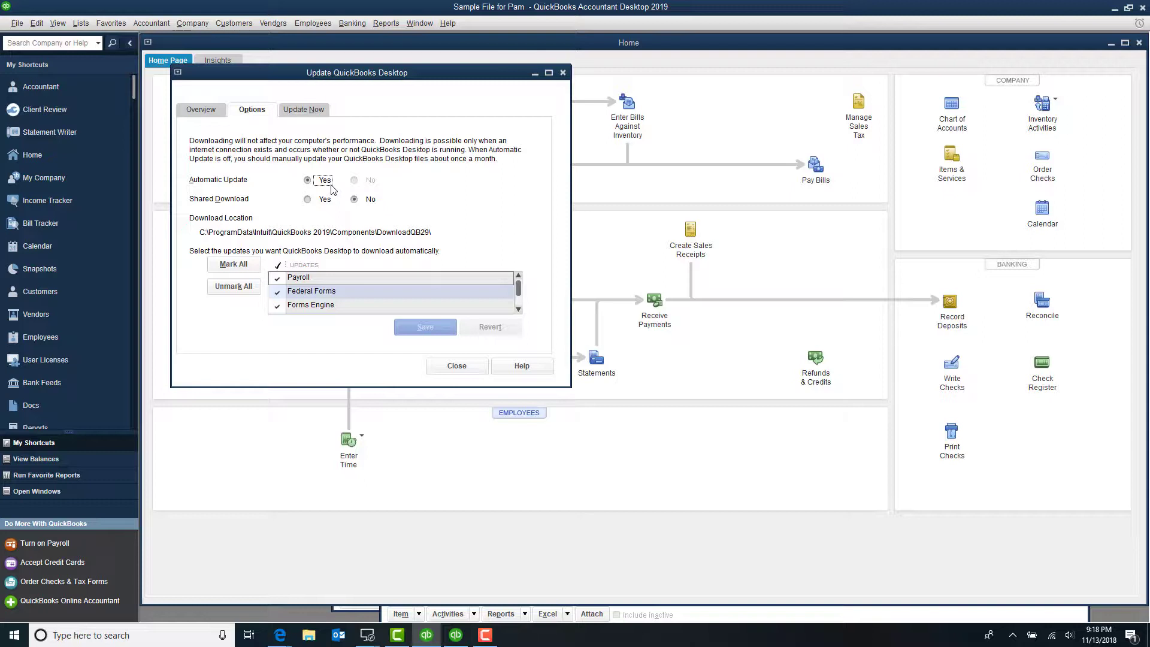
pyautogui.moveTo(330, 192)
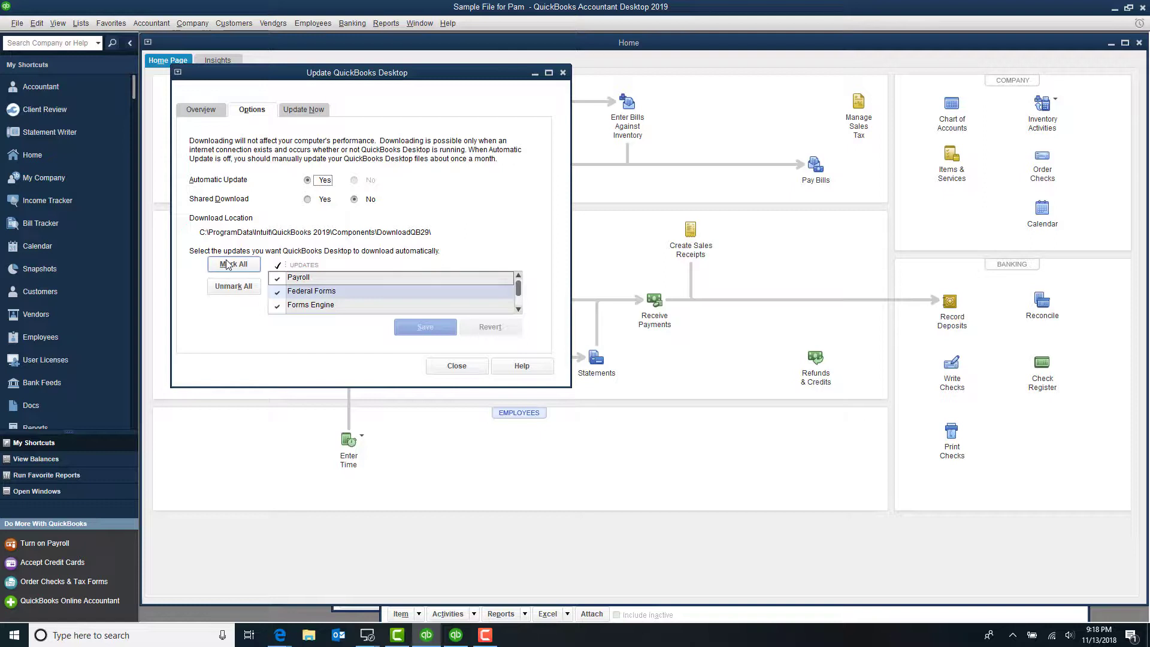
pyautogui.click(233, 264)
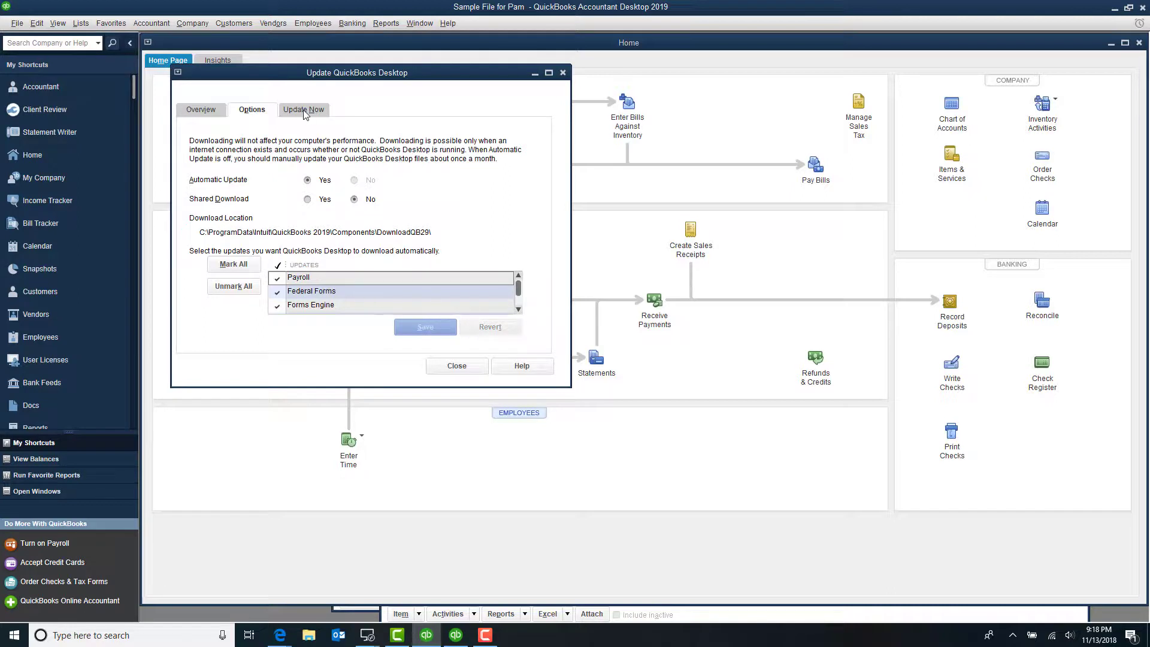
# Show the Update Now list and scroll through each update's last-checked date and status.
pyautogui.click(303, 109)
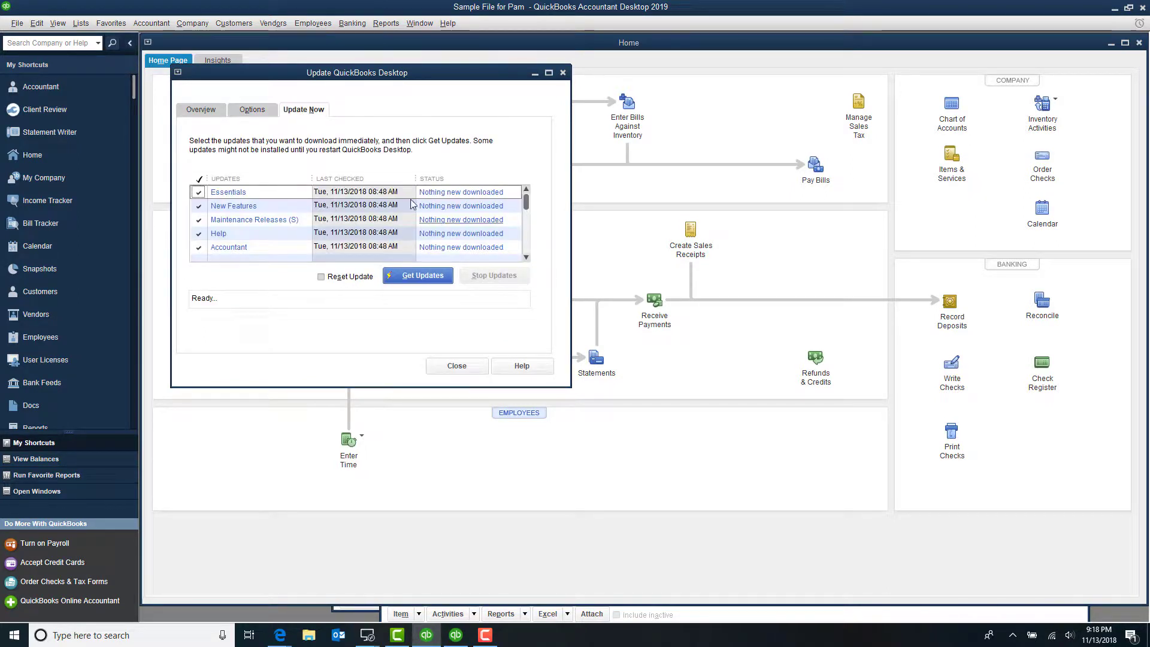
pyautogui.scroll(-3)
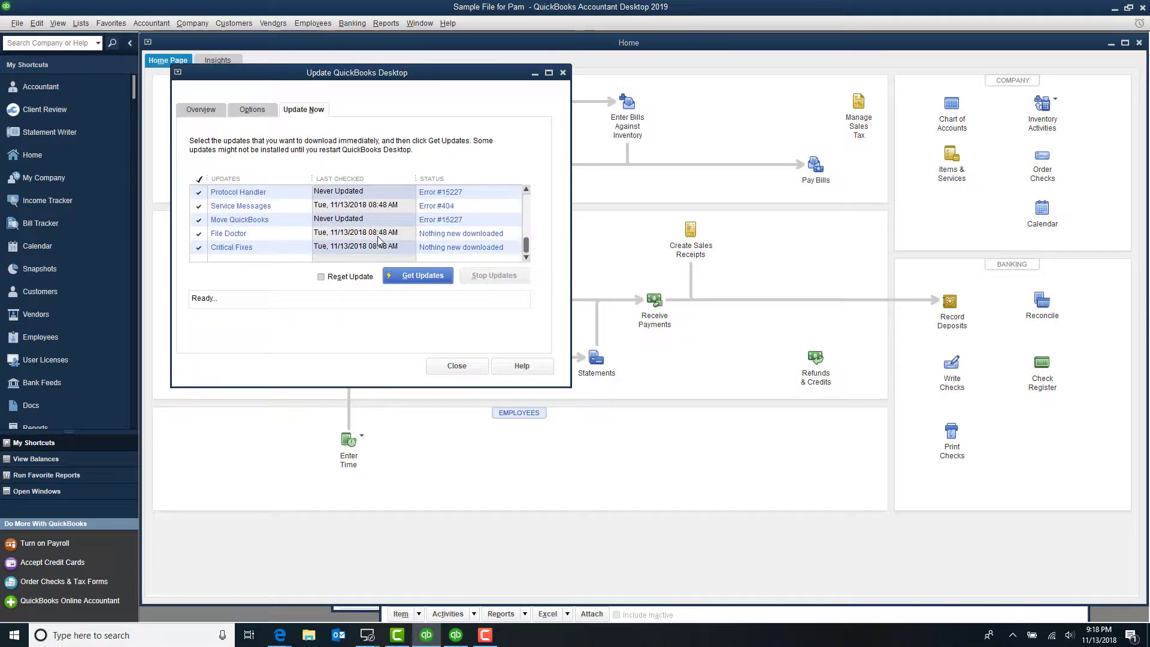